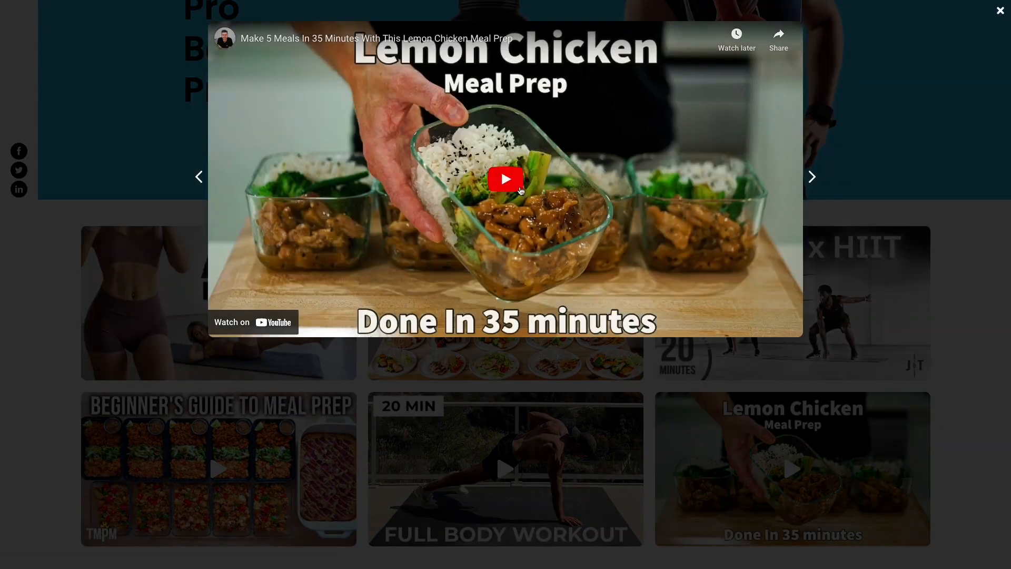
Close the lemon chicken popup, preview the desk accessories video, then close it
left_click(505, 179)
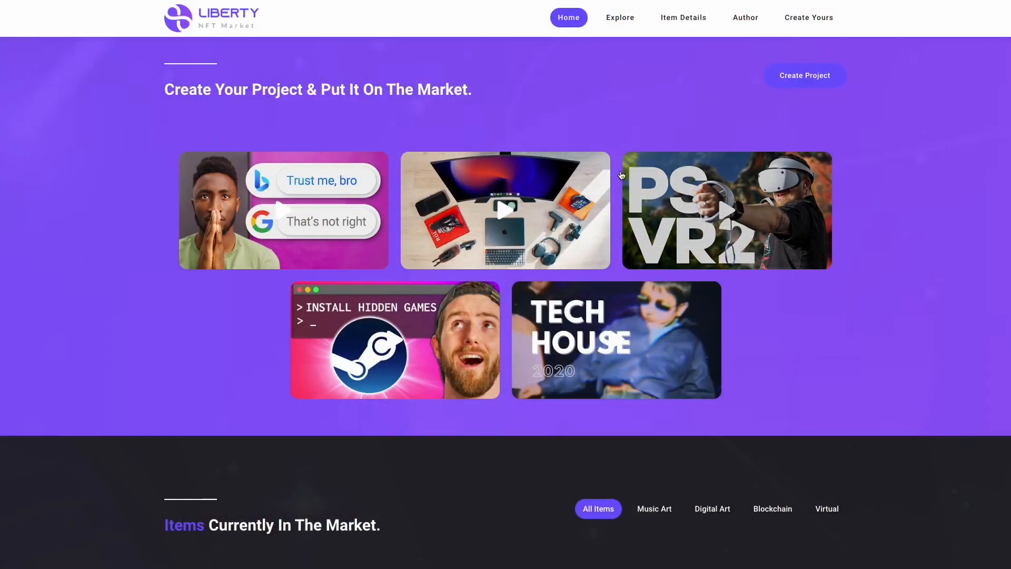
left_click(505, 209)
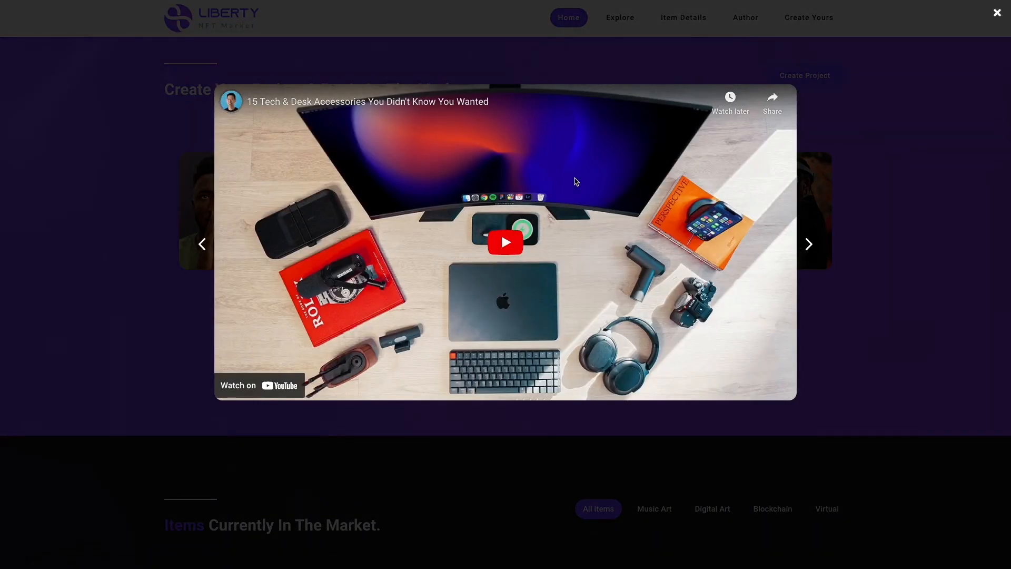
left_click(997, 12)
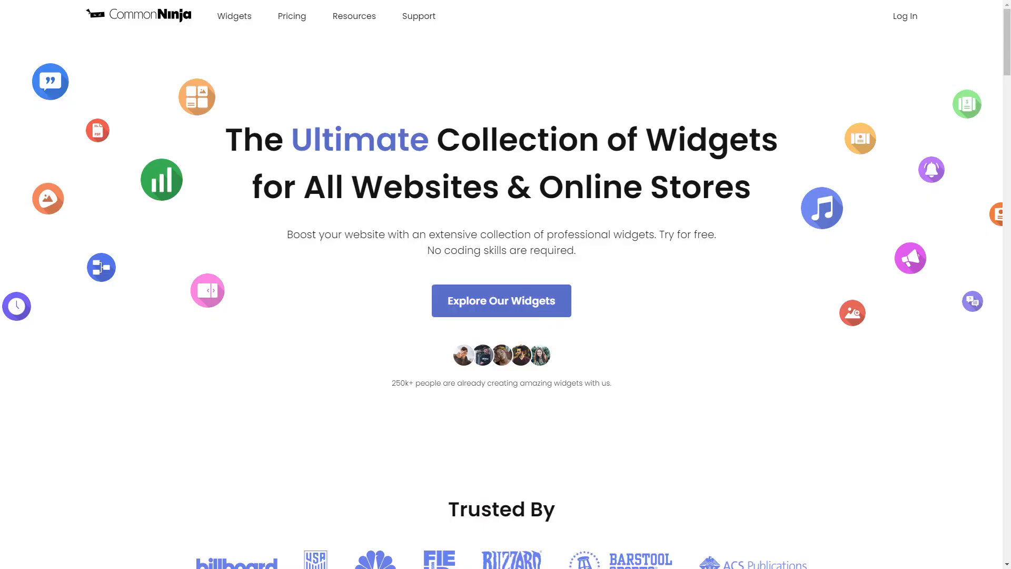
Locate Video Gallery in the widgets catalogue and create a new video gallery
left_click(502, 300)
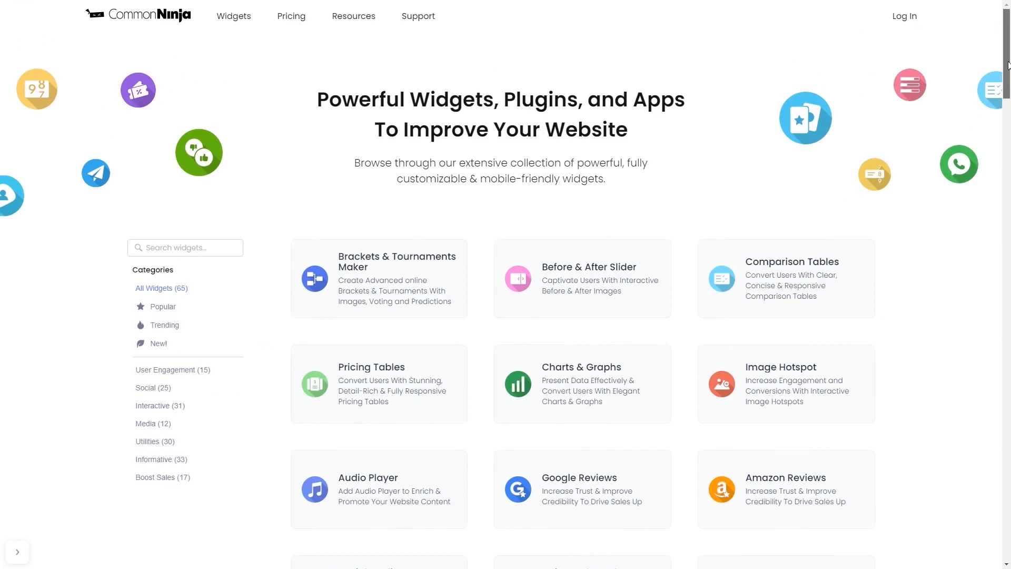
scroll("down", 3)
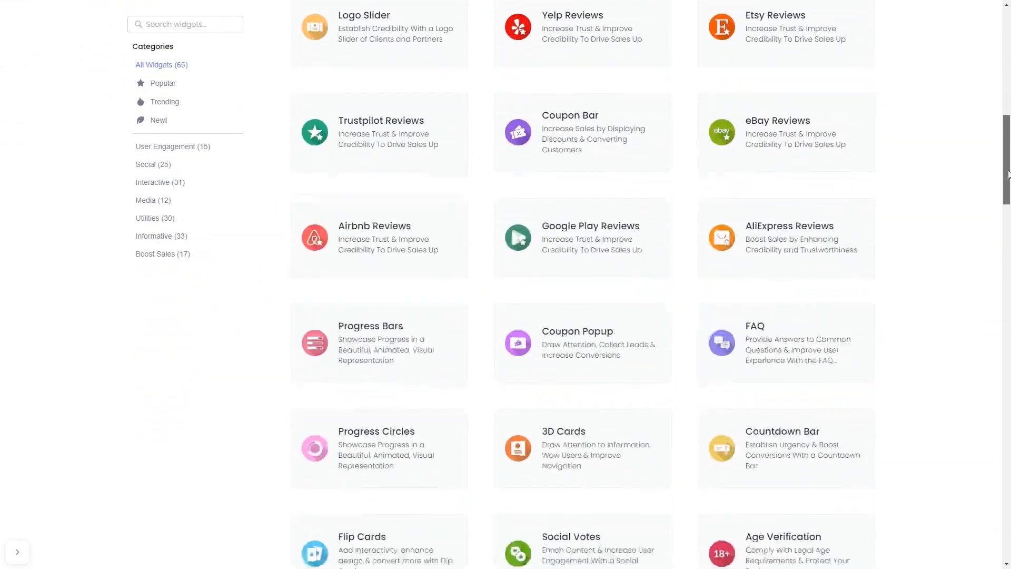
scroll("down", 3)
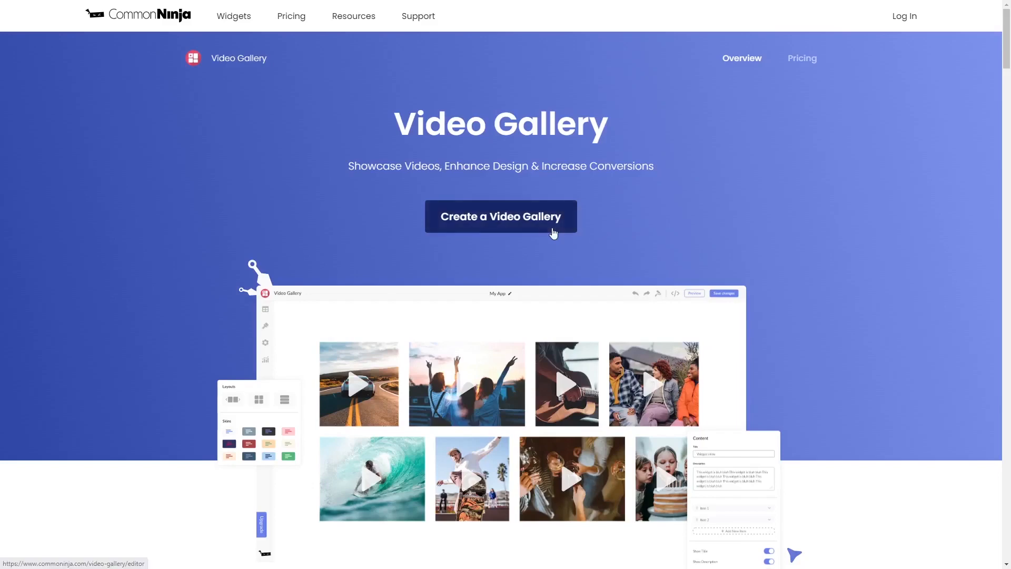
left_click(501, 217)
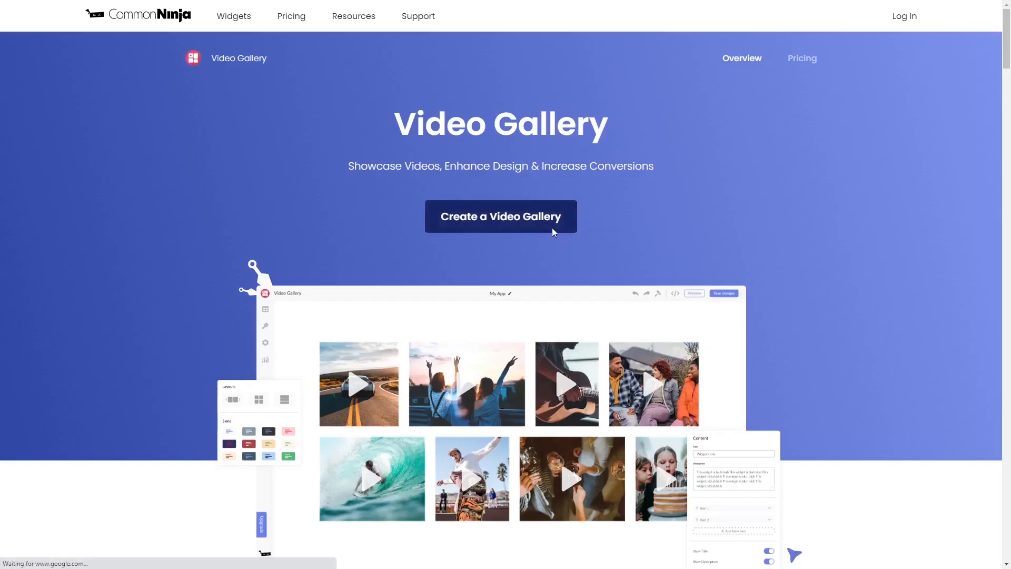
left_click(501, 217)
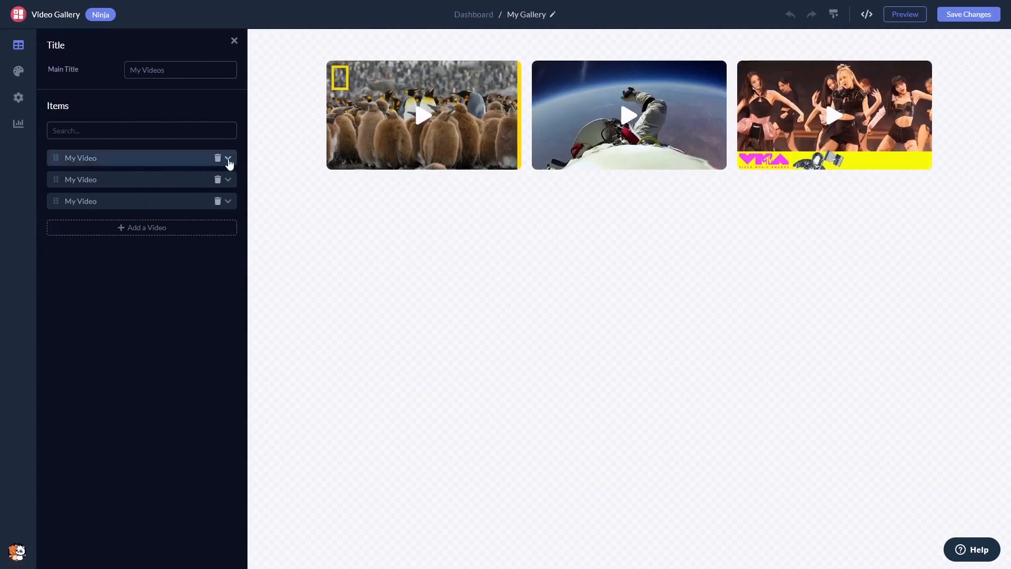
Add a fourth video item for the Rick Astley clip in the Items section
left_click(228, 158)
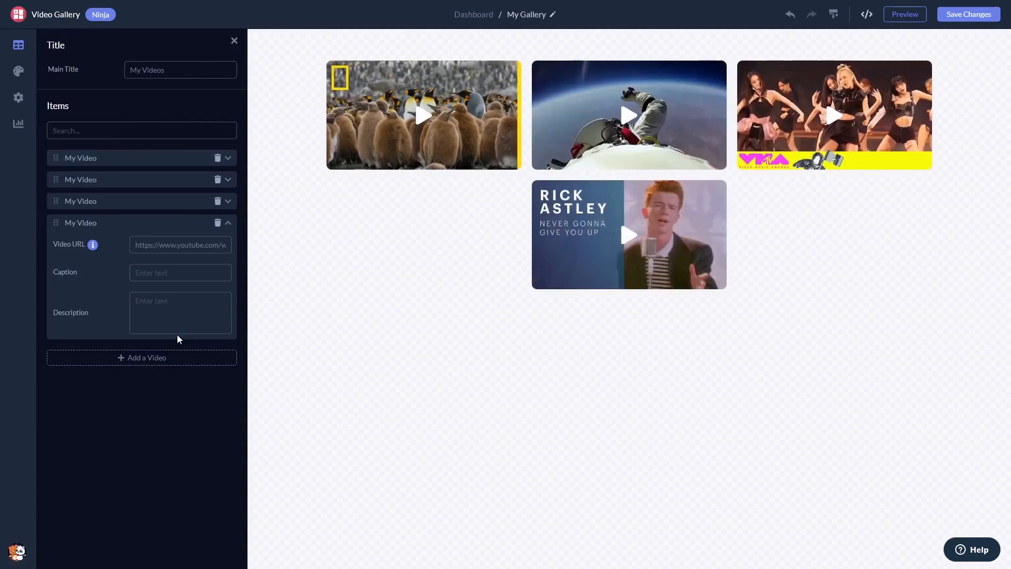
mouse_move(18, 73)
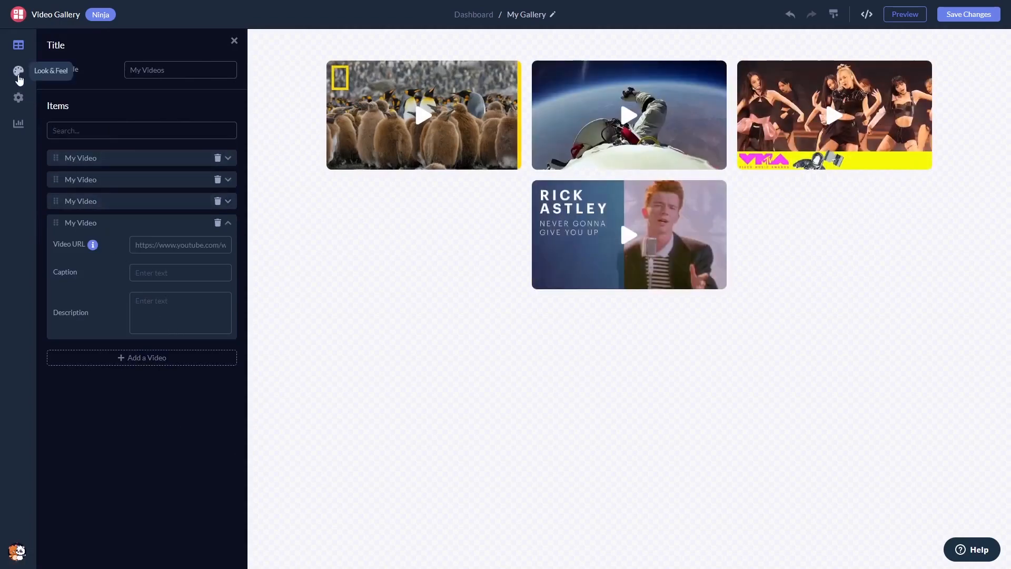
Reduce the Item Size under Look & Feel so all four videos fit one row
left_click(18, 73)
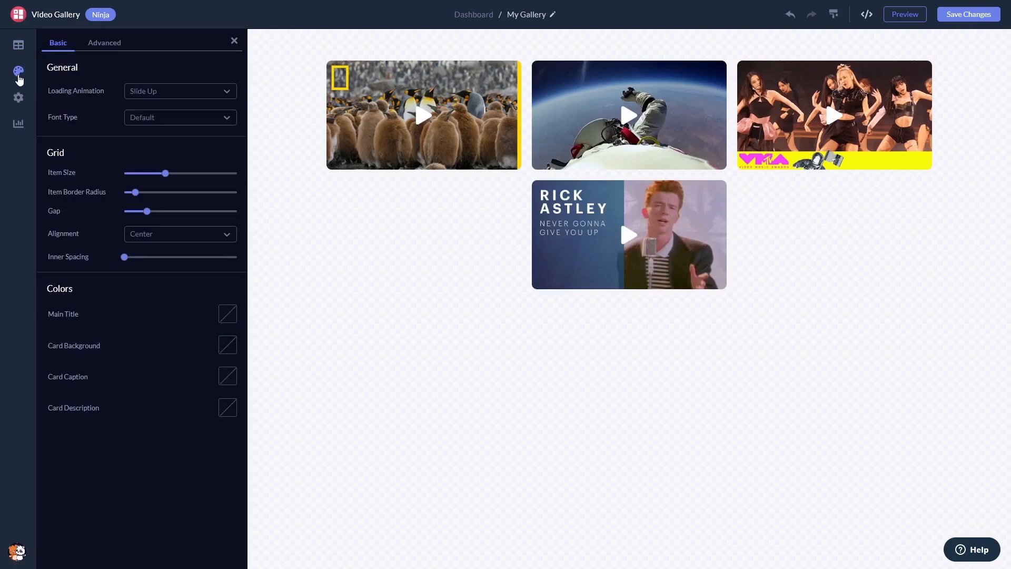
mouse_move(146, 91)
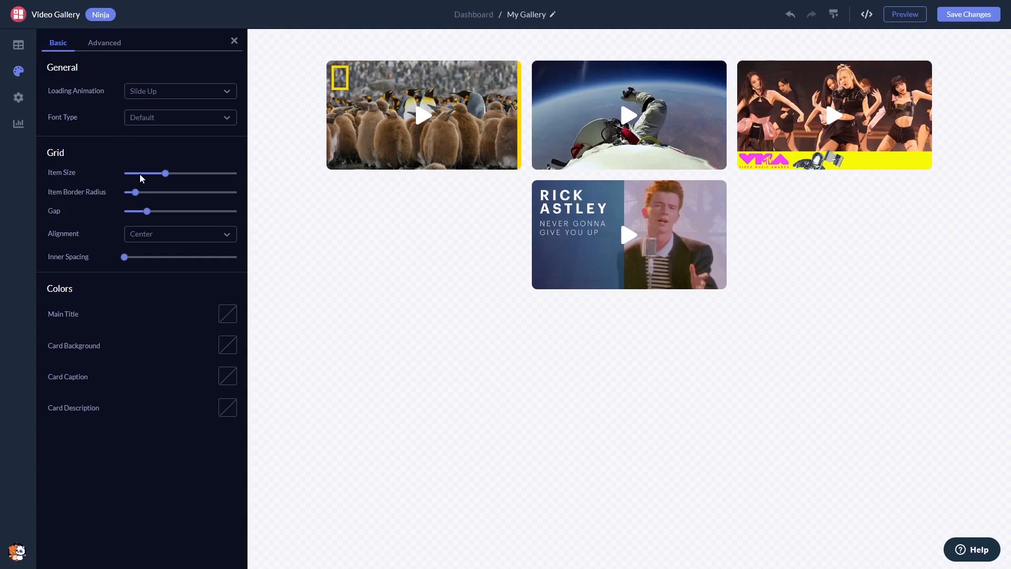
left_click_drag(165, 173, 150, 173)
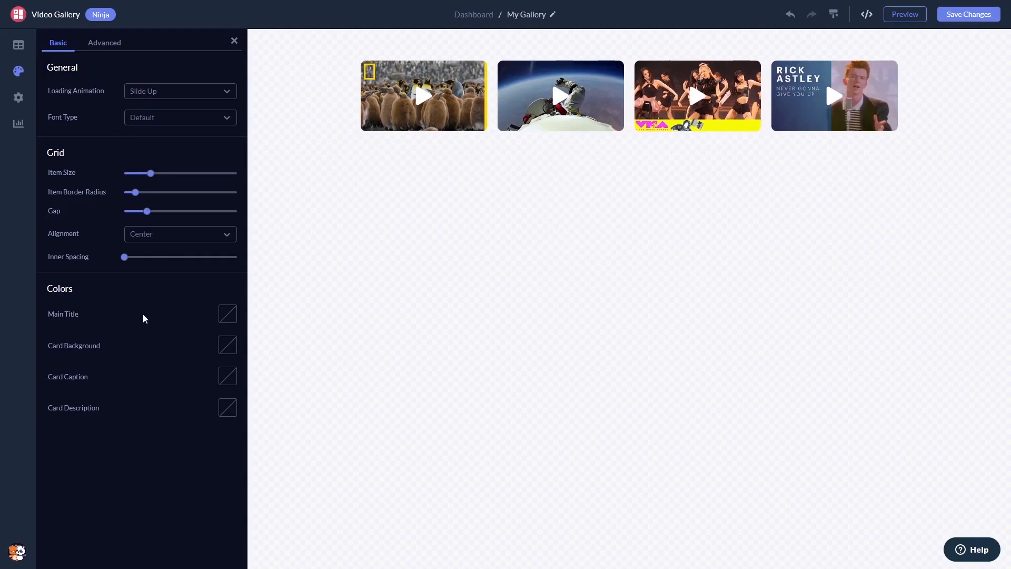
left_click(18, 98)
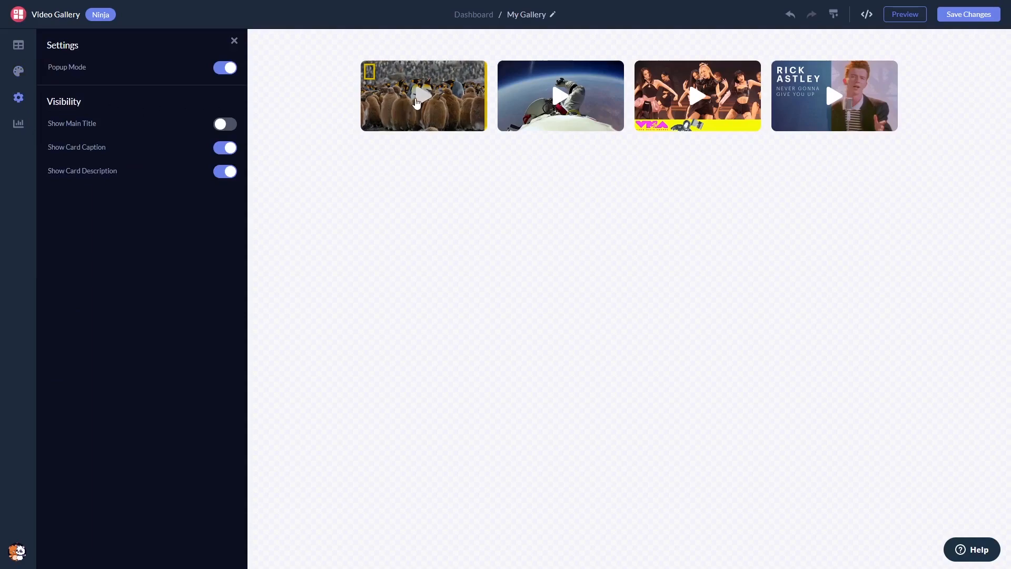
left_click(425, 96)
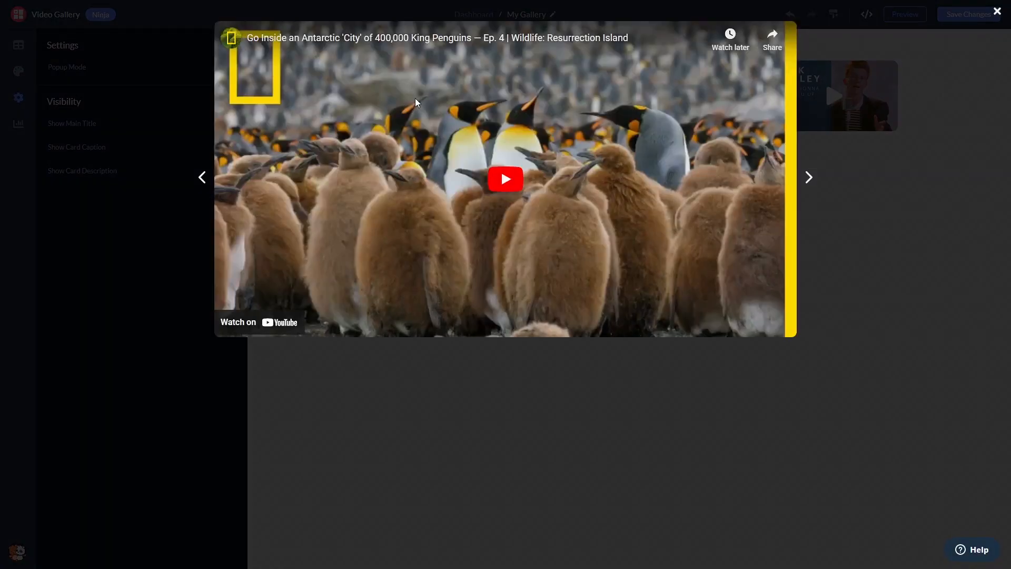
left_click(997, 11)
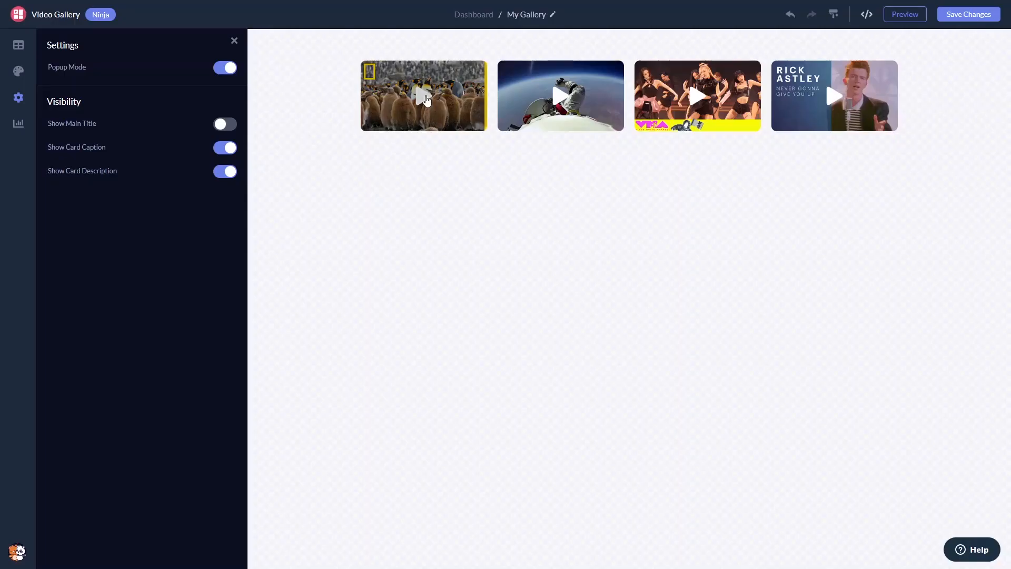
mouse_move(872, 135)
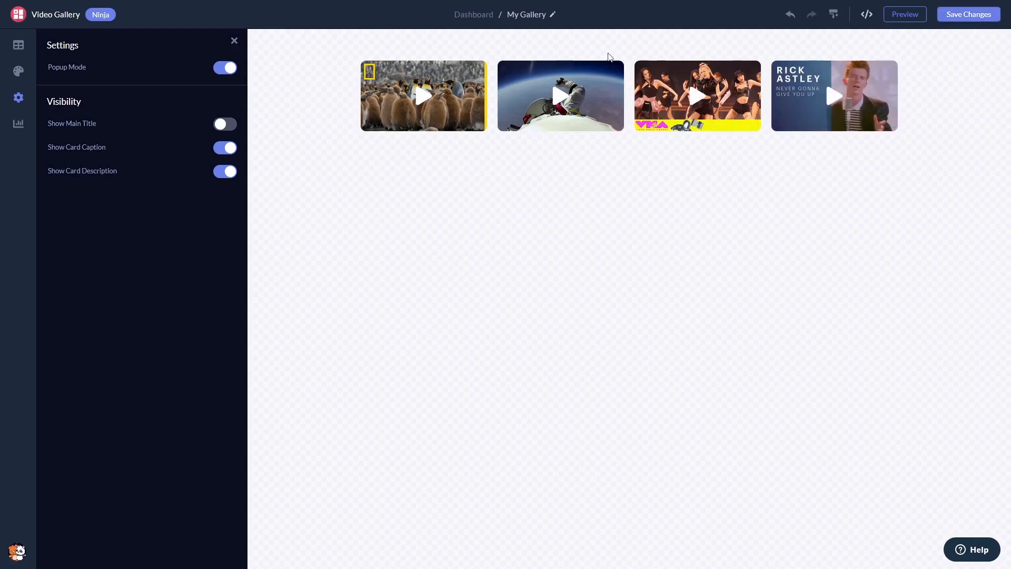
mouse_move(473, 15)
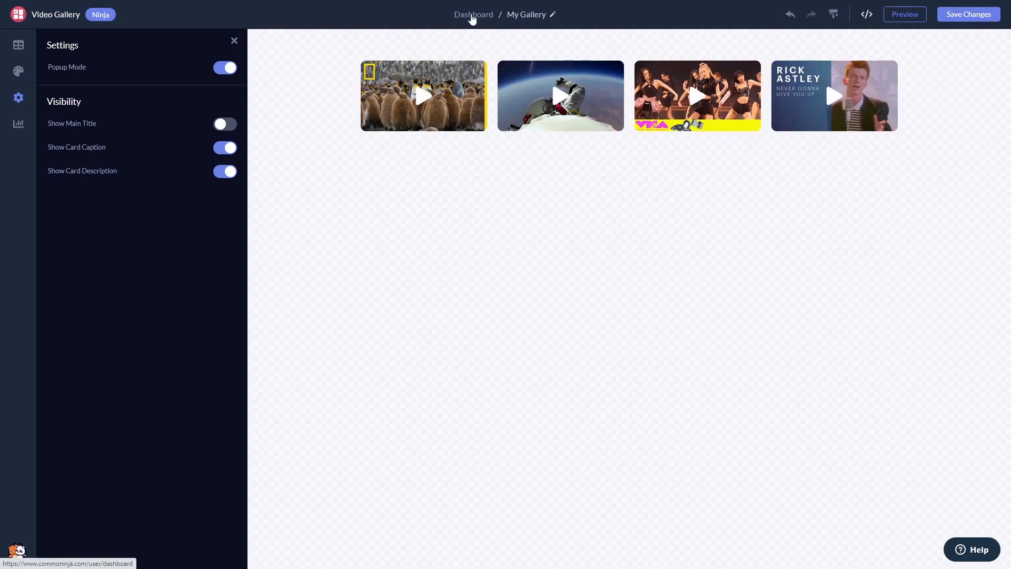
From the dashboard, copy My Widget's installation code via Add to site and dismiss it
left_click(473, 14)
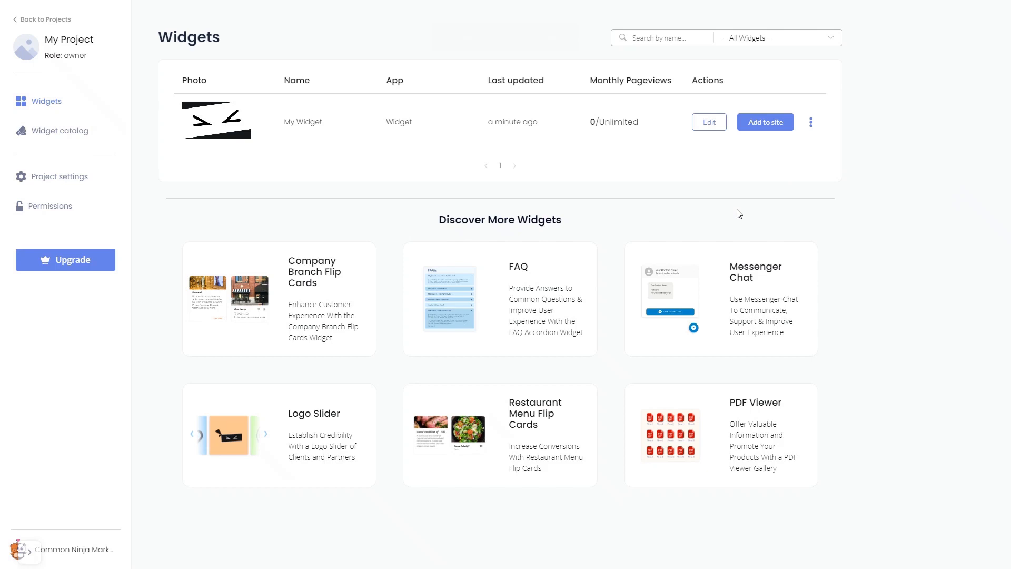
mouse_move(766, 122)
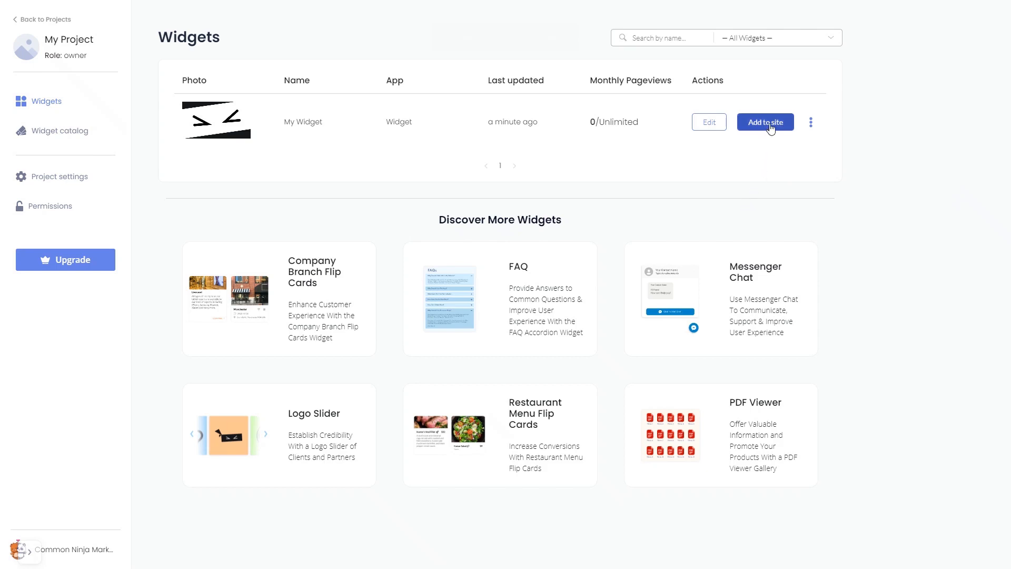
left_click(765, 122)
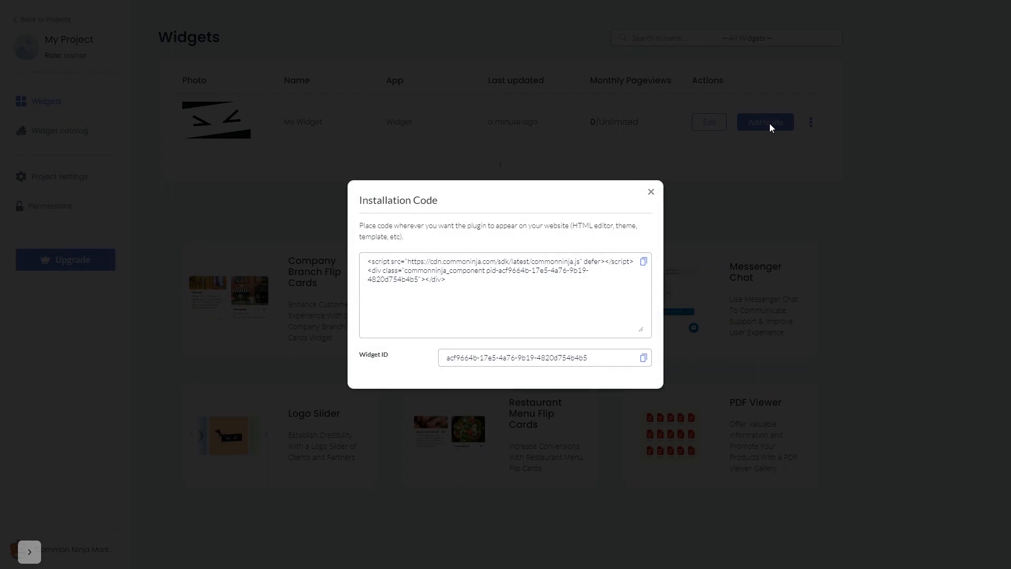
mouse_move(661, 260)
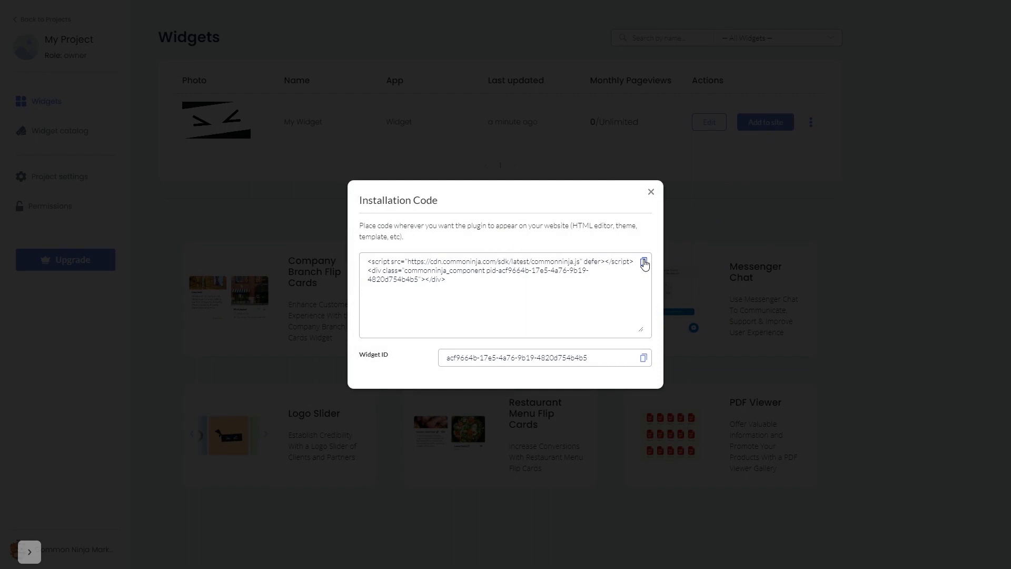
mouse_move(652, 191)
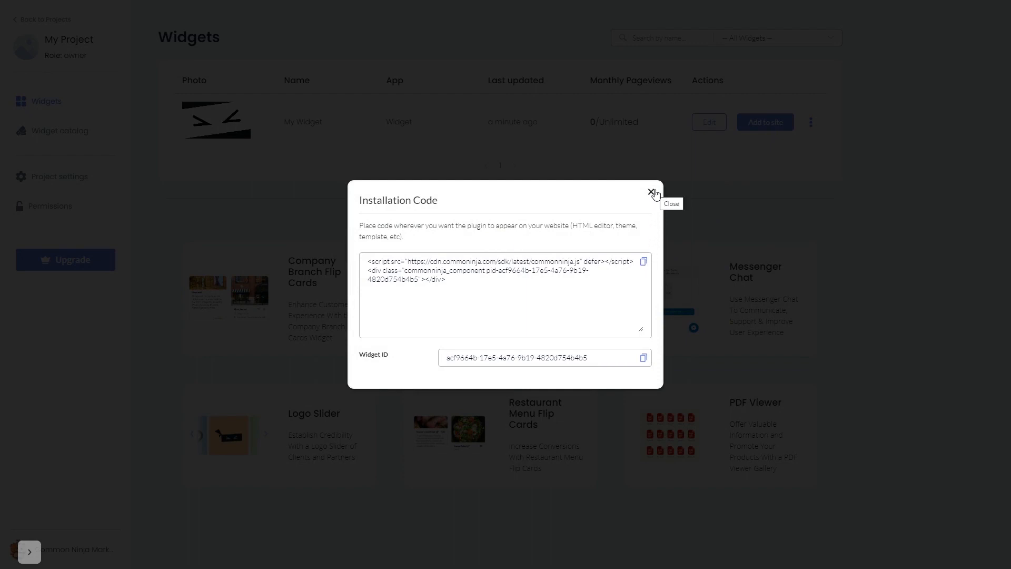
left_click(651, 192)
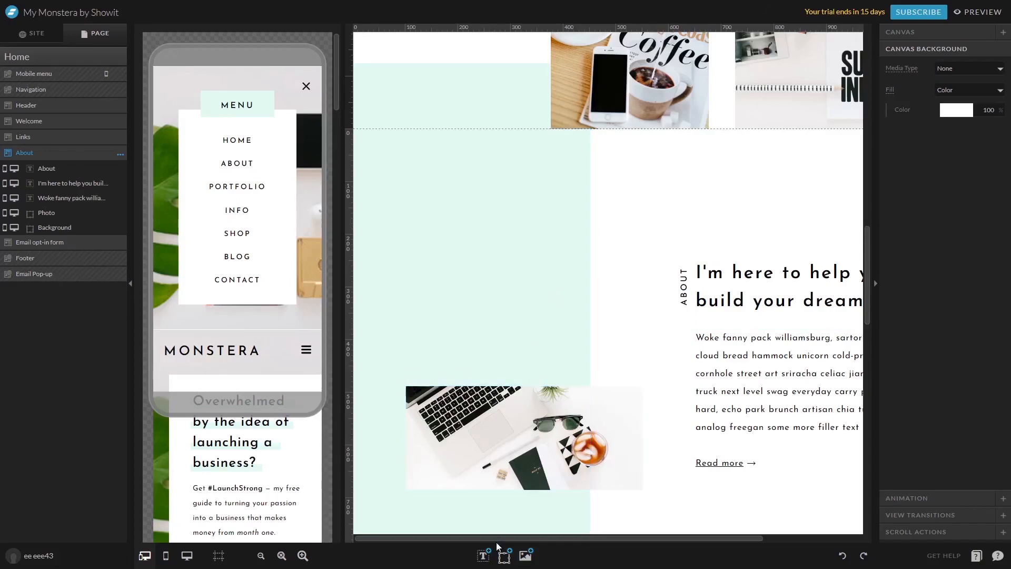
Add an Embed Code element and move it to the About section's top-left
left_click(503, 555)
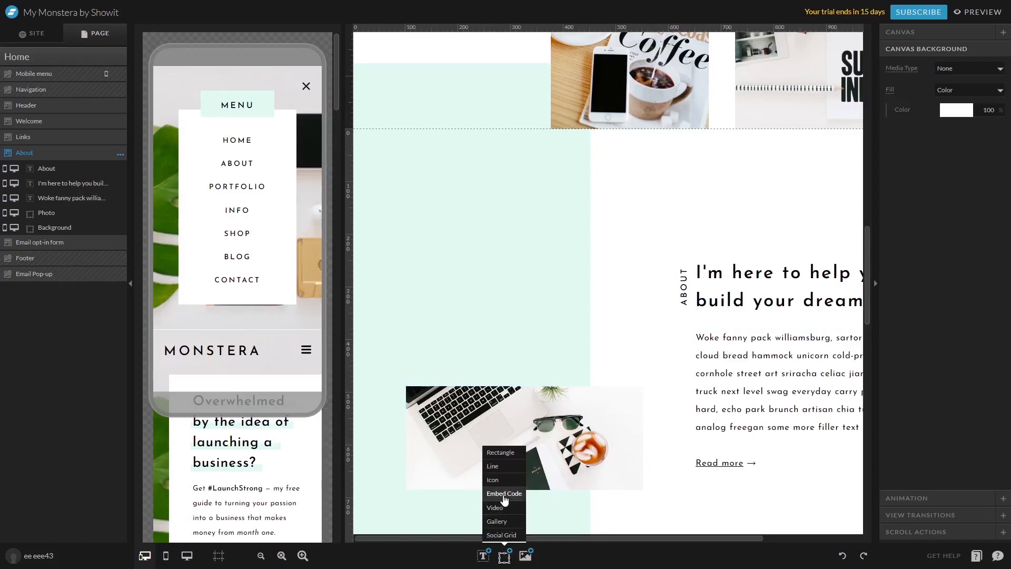
left_click(504, 493)
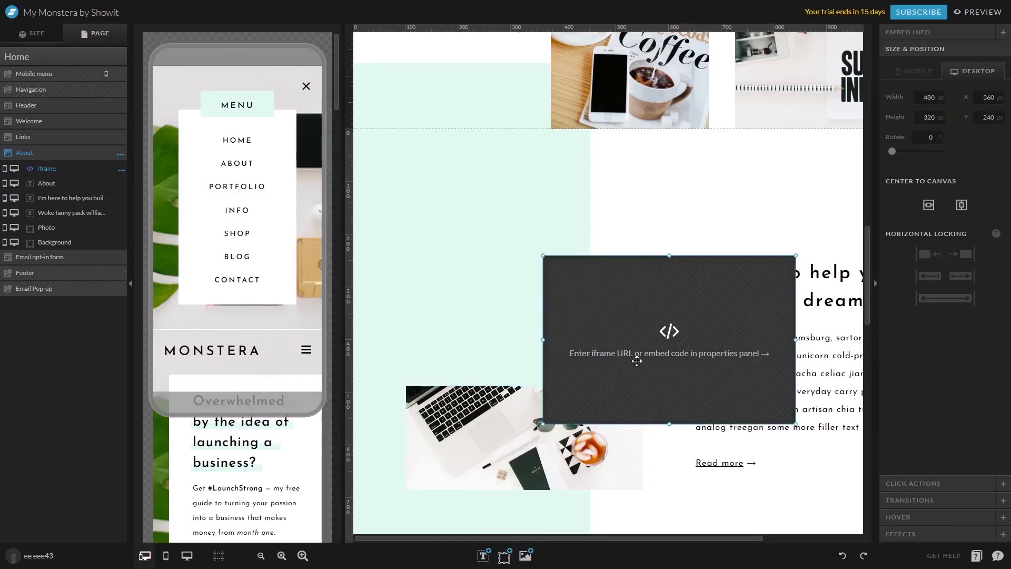
left_click_drag(669, 342, 532, 245)
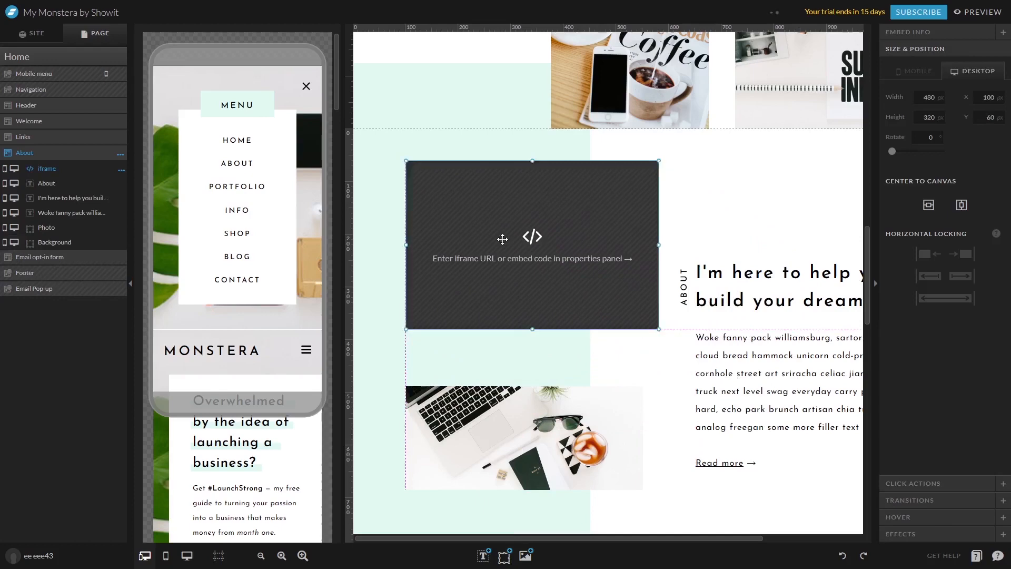
left_click_drag(502, 238, 473, 230)
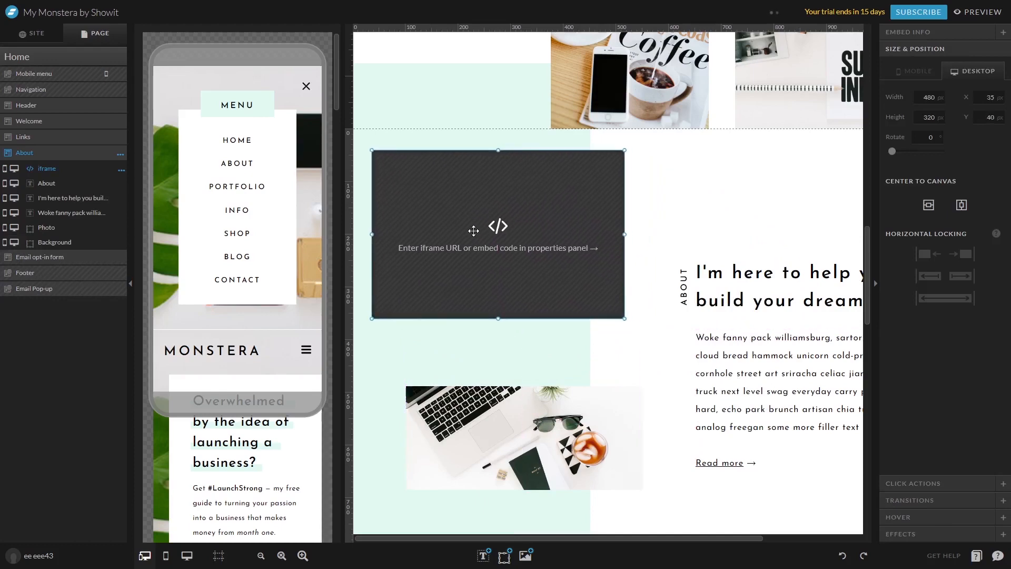
Widen the embed block to 555 px
left_click_drag(624, 234, 633, 237)
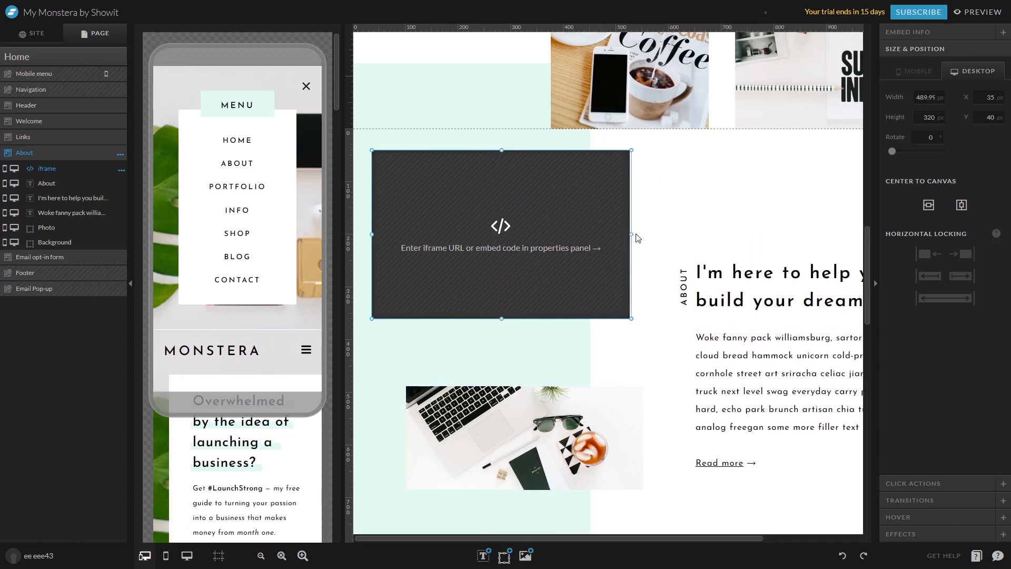
left_click_drag(631, 236, 663, 235)
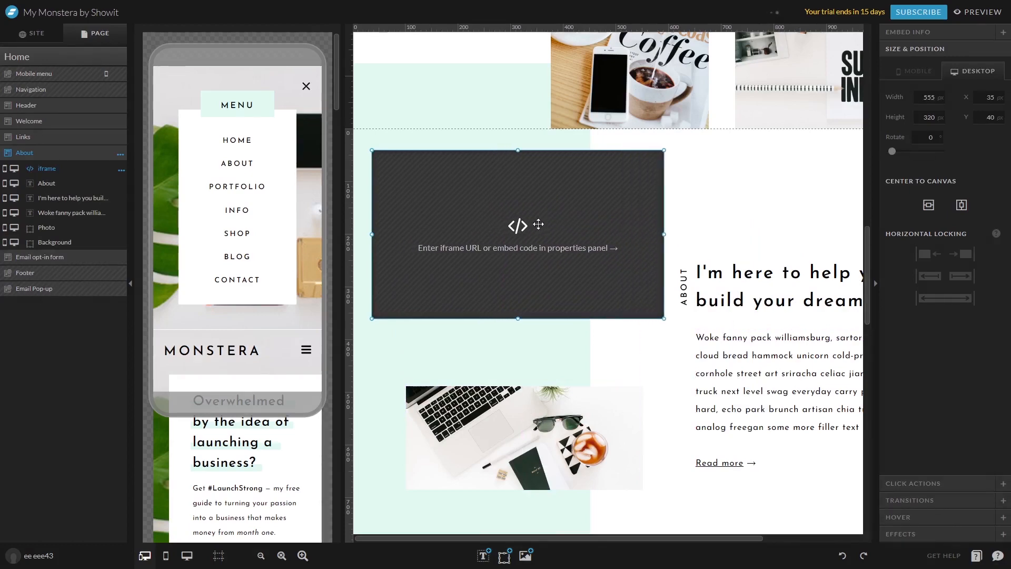
mouse_move(552, 235)
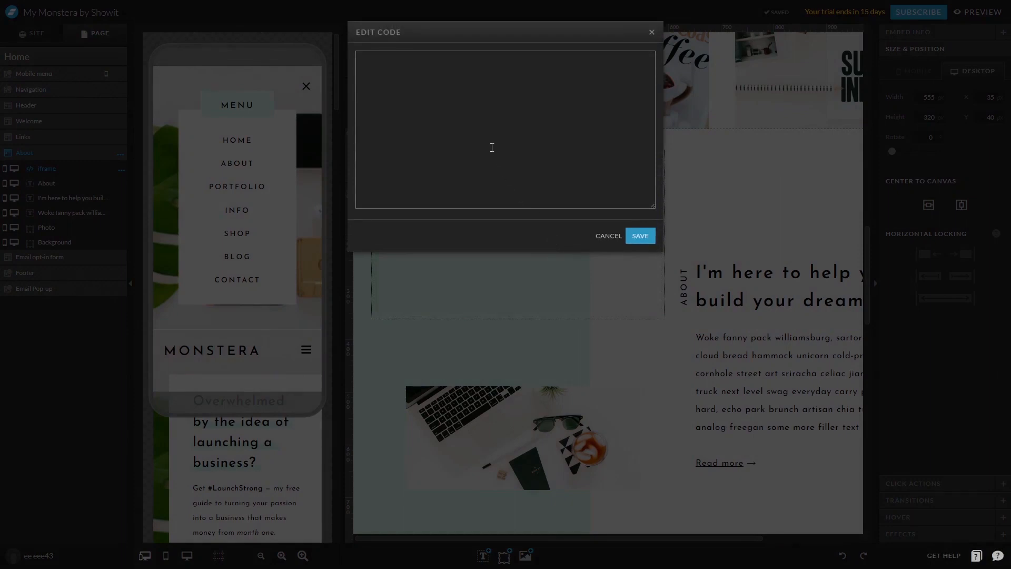
Paste the Common Ninja script installation code into the embed block and save it
type("<script src=\"https://cdn.commonninja.com/sdk/latest/commonninja.js\" defer></script> <div class=\"commonninja_component pid-4087e464-4e88-40df-bebf-777783e55702\"></div>")
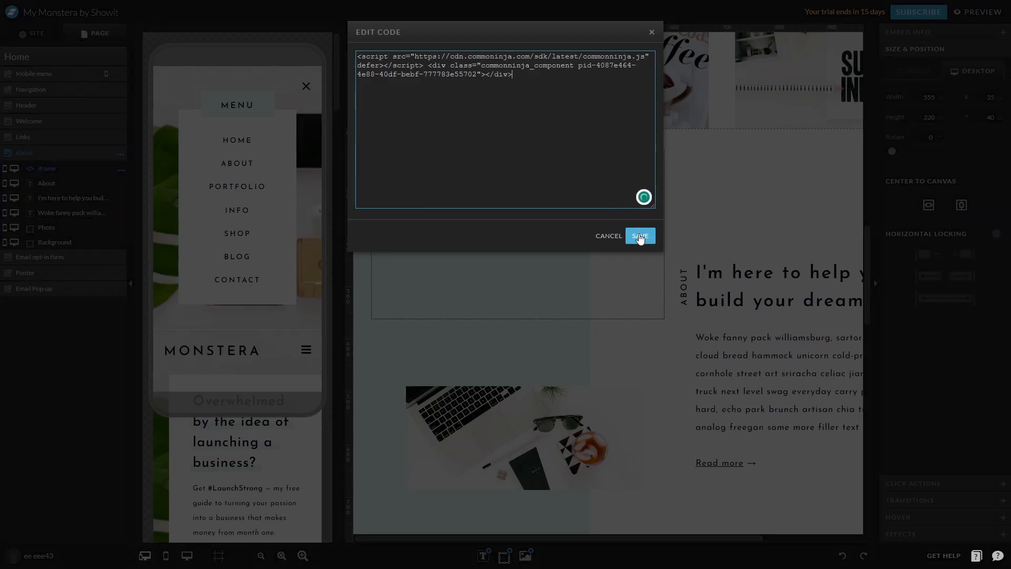
left_click(640, 236)
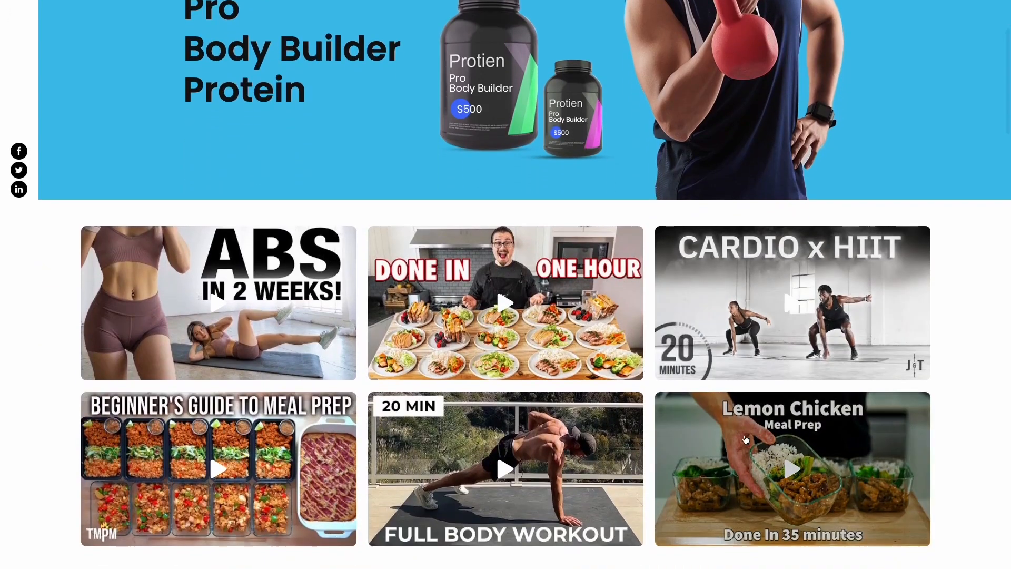
Play the Lemon Chicken Meal Prep video from the published gallery
left_click(793, 468)
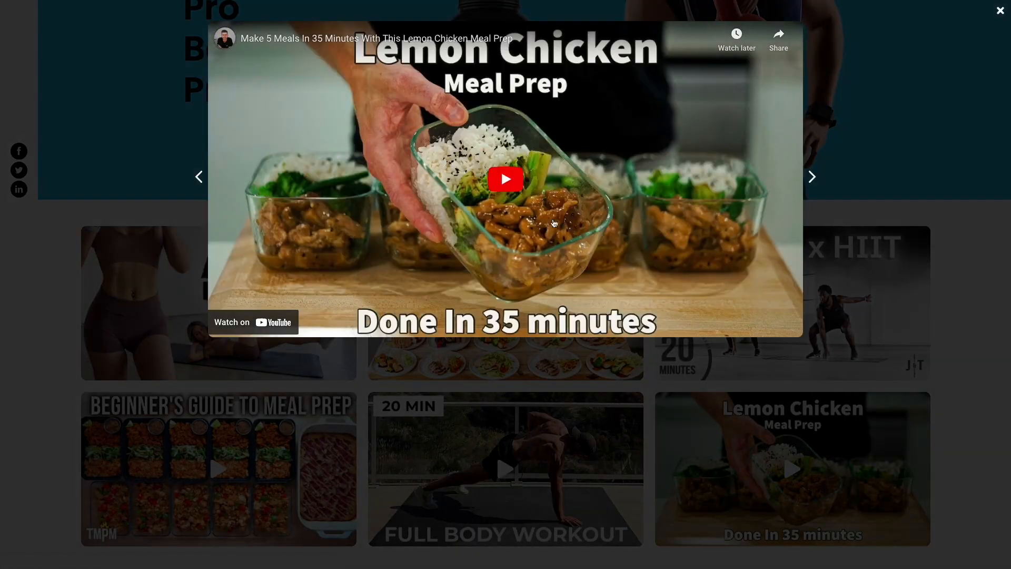
left_click(506, 180)
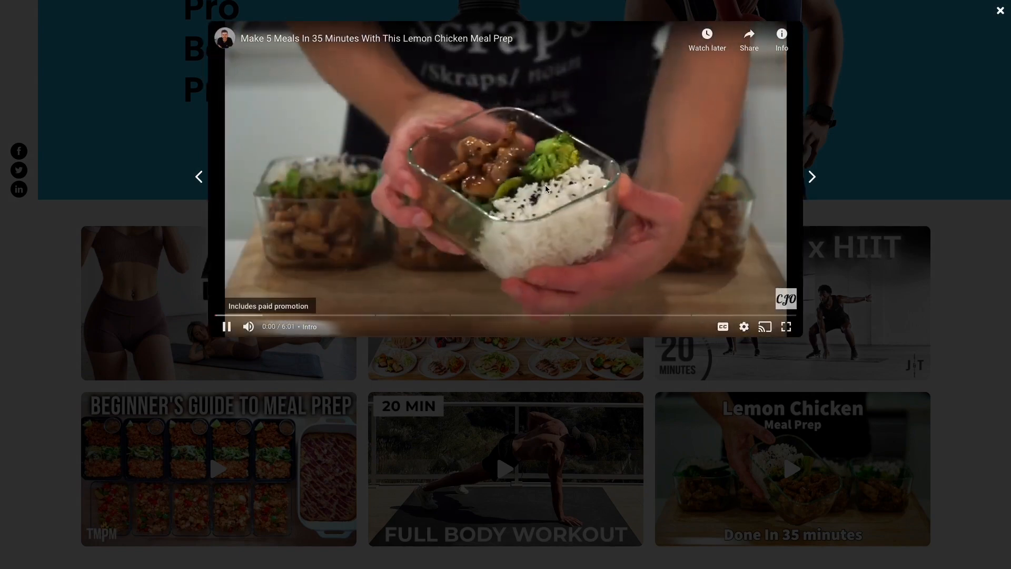